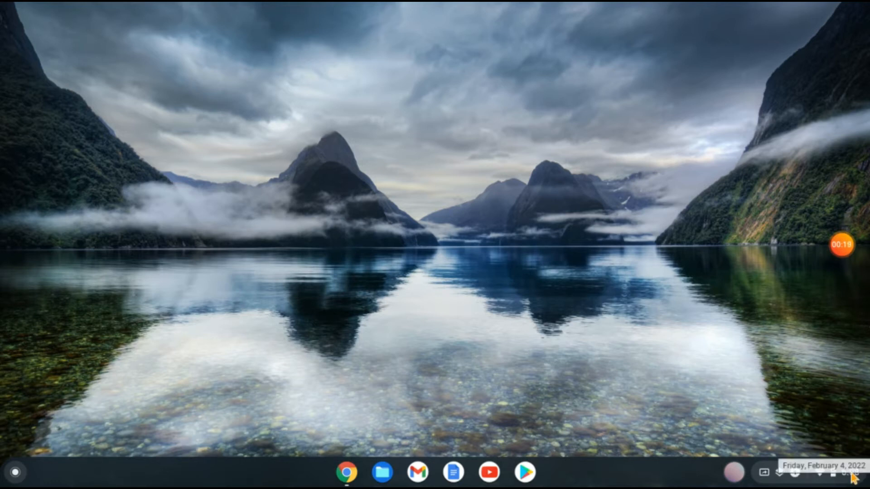
Step: Open Settings from the Quick Settings panel via the shelf clock
left_click(844, 479)
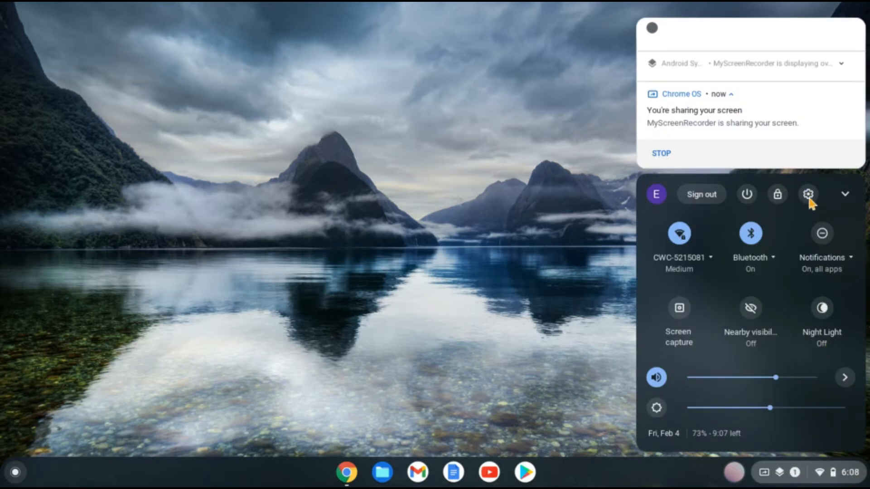
left_click(808, 194)
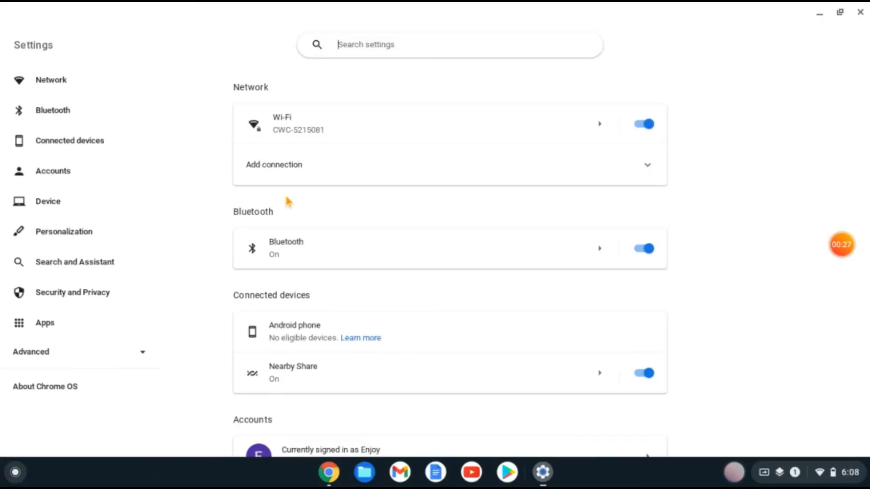
mouse_move(108, 232)
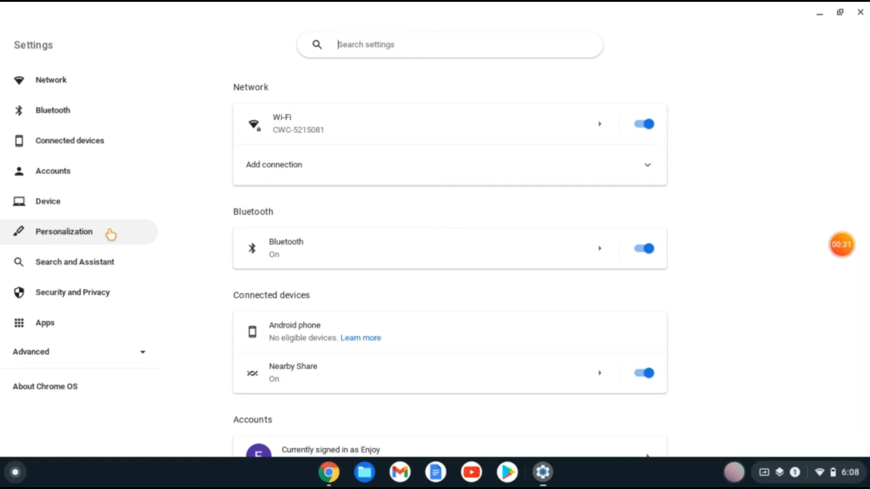
Step: Go to Personalization and open the Google Assistant page under Search and Assistant
left_click(64, 232)
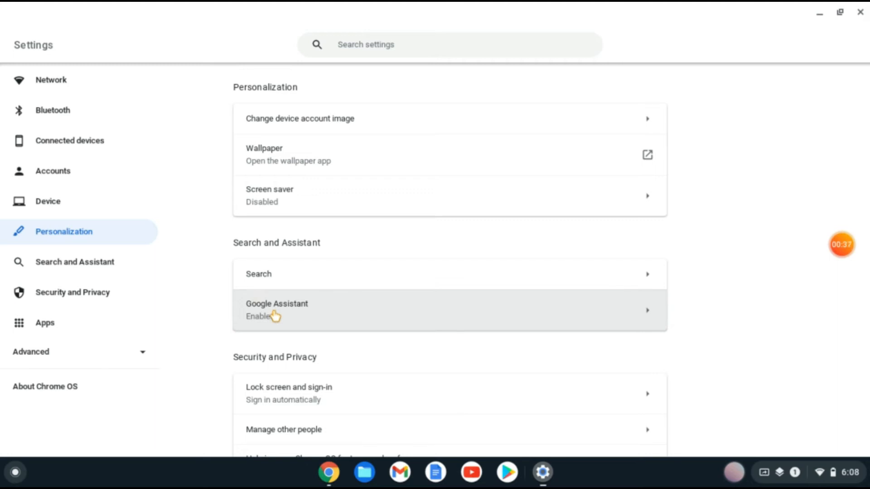
left_click(276, 310)
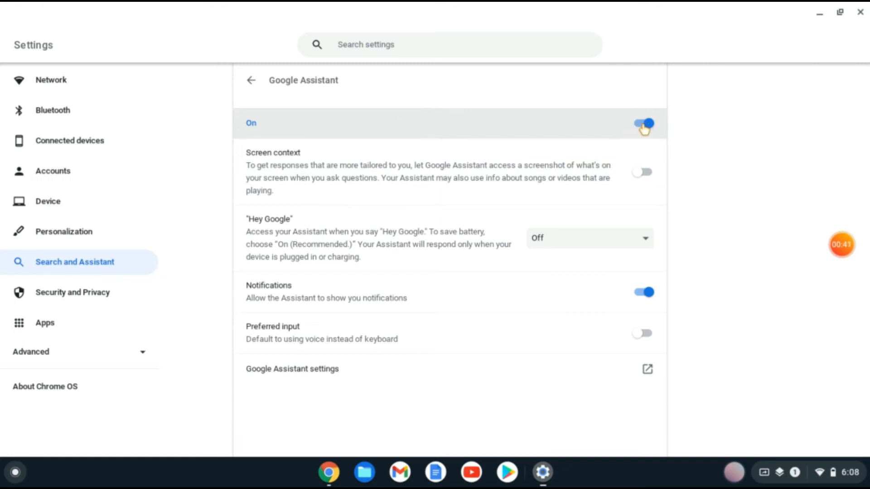
mouse_move(575, 134)
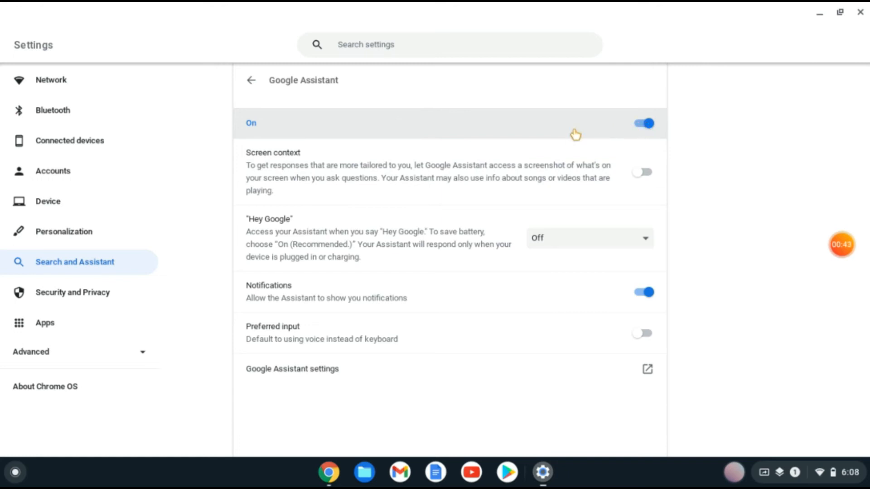
mouse_move(426, 229)
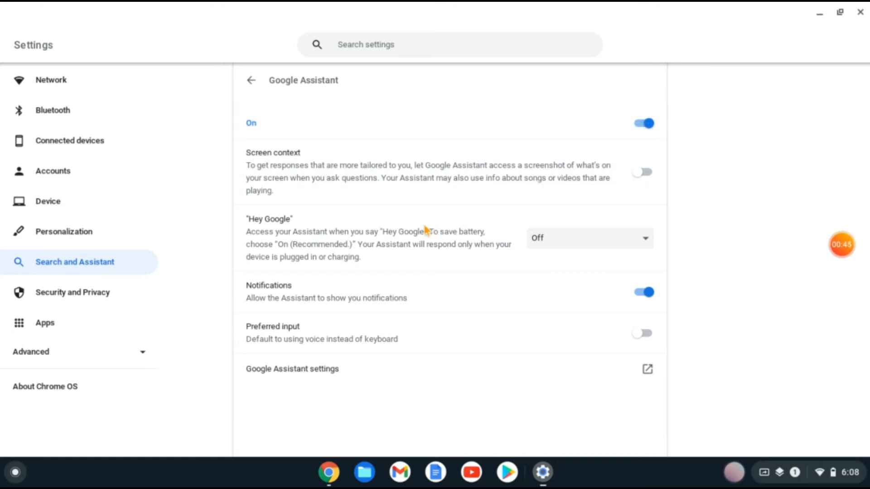
mouse_move(513, 260)
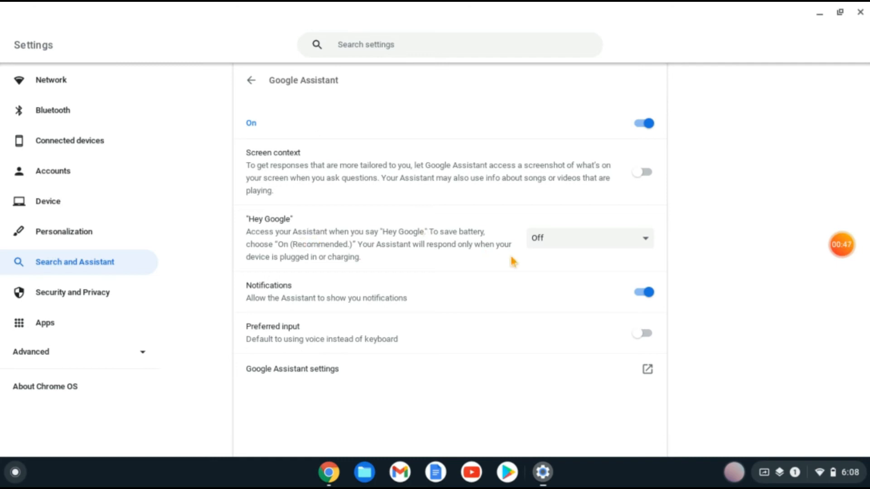
mouse_move(572, 250)
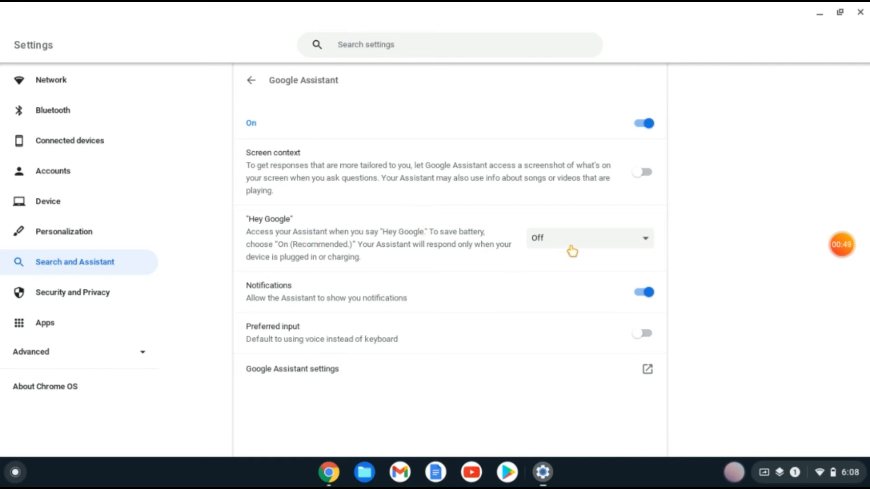
Step: Show the 'Hey Google' options: On (Recommended), Always on, and Off
left_click(588, 238)
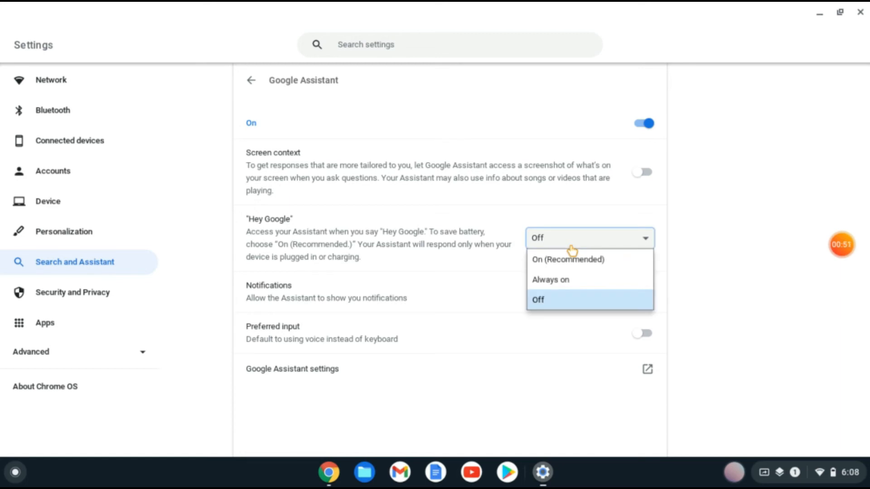